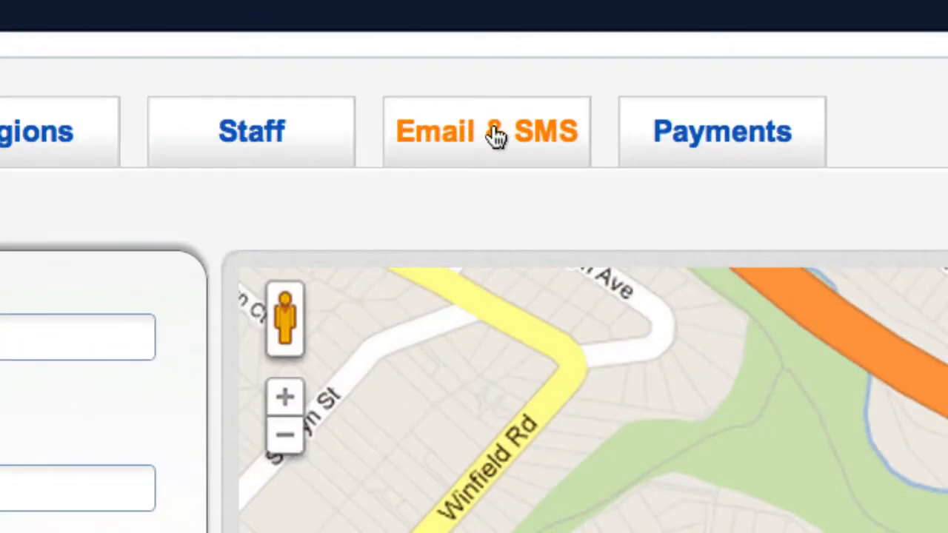
Open the Email & SMS settings to show the Customer SMS Template body.
click(487, 131)
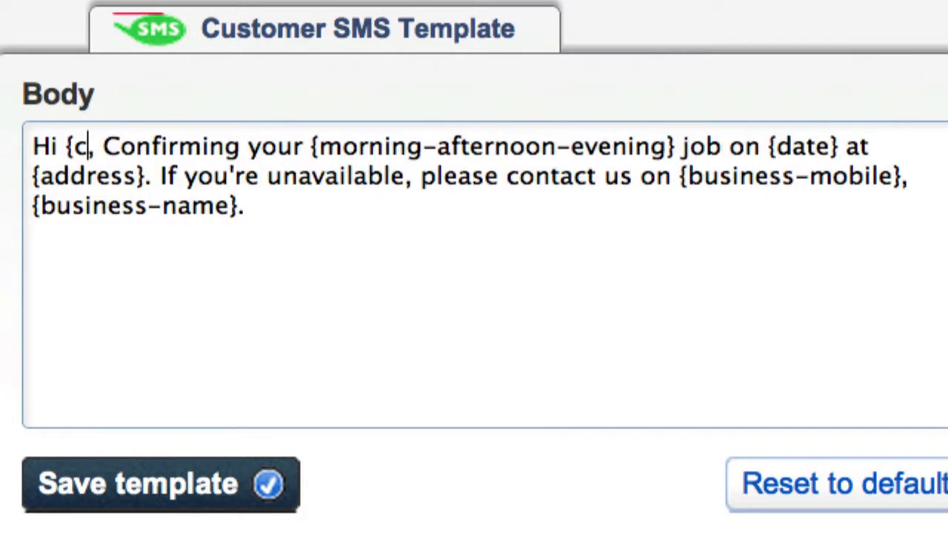
Complete the greeting placeholder in the SMS body as '{customer-first-nome}'.
text(ustomer-first)
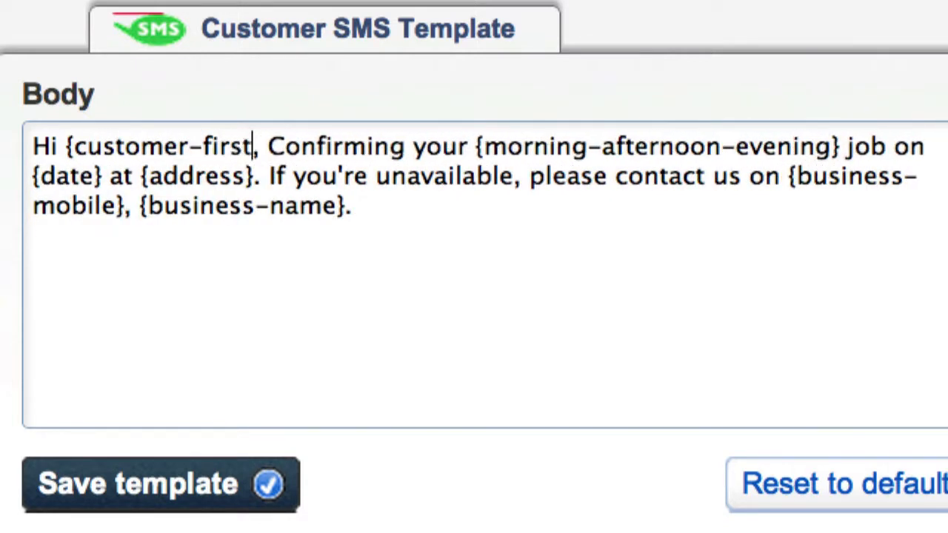
text(-nome)
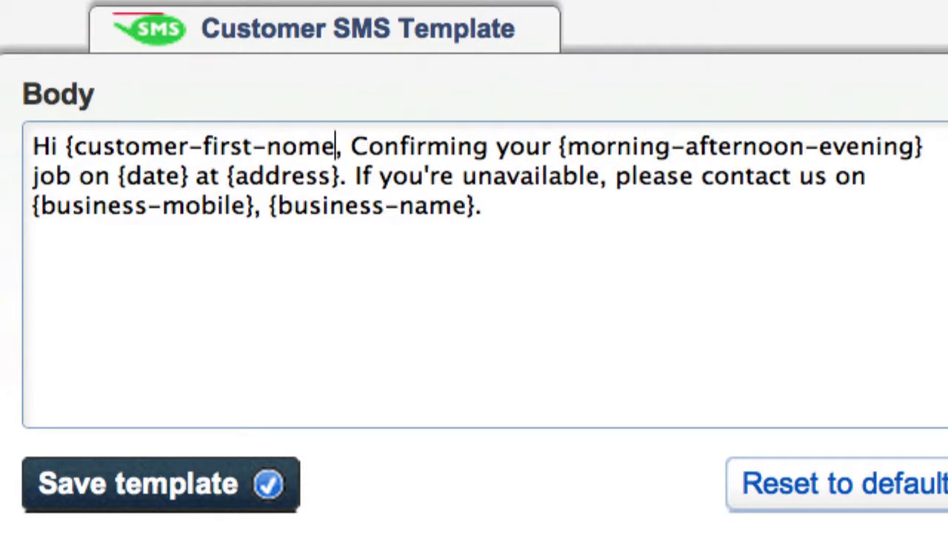
text(})
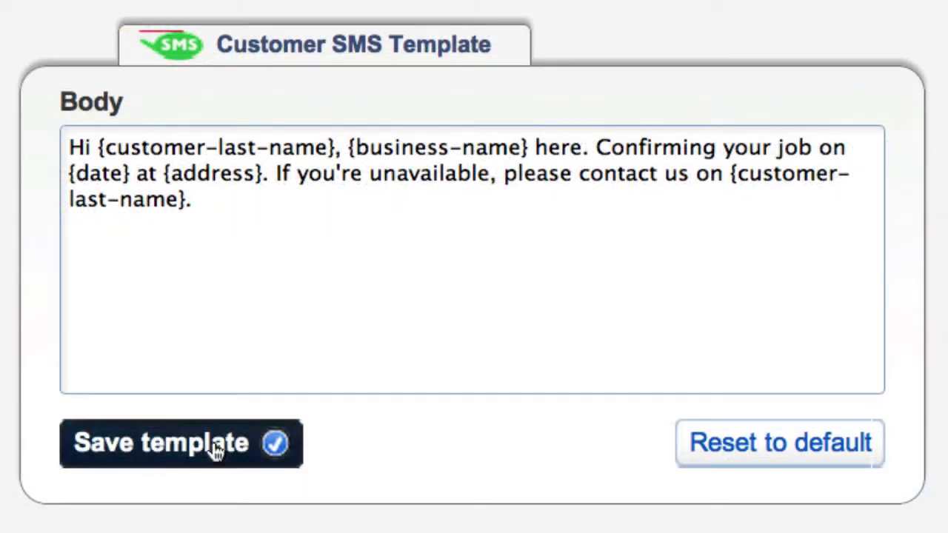
Save the edited SMS template, then reset the body to its default message.
click(180, 443)
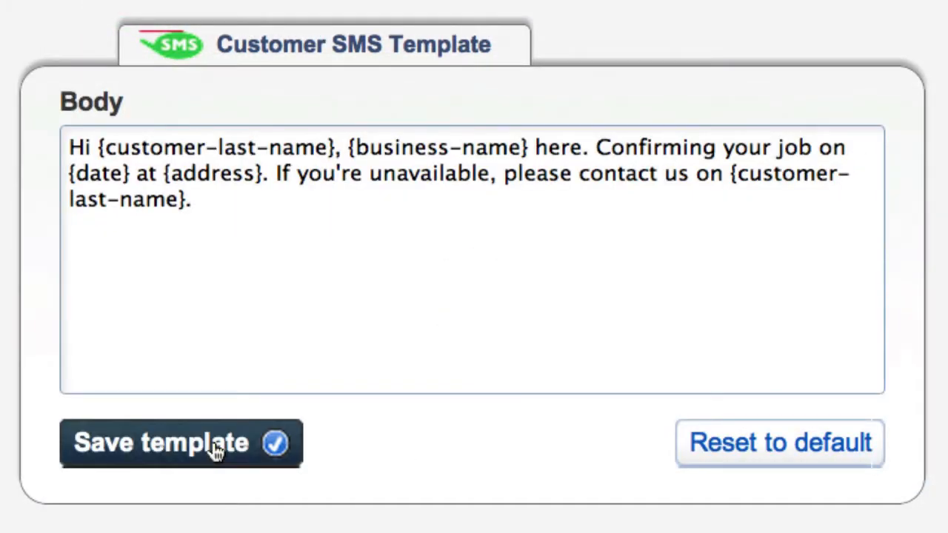
click(779, 443)
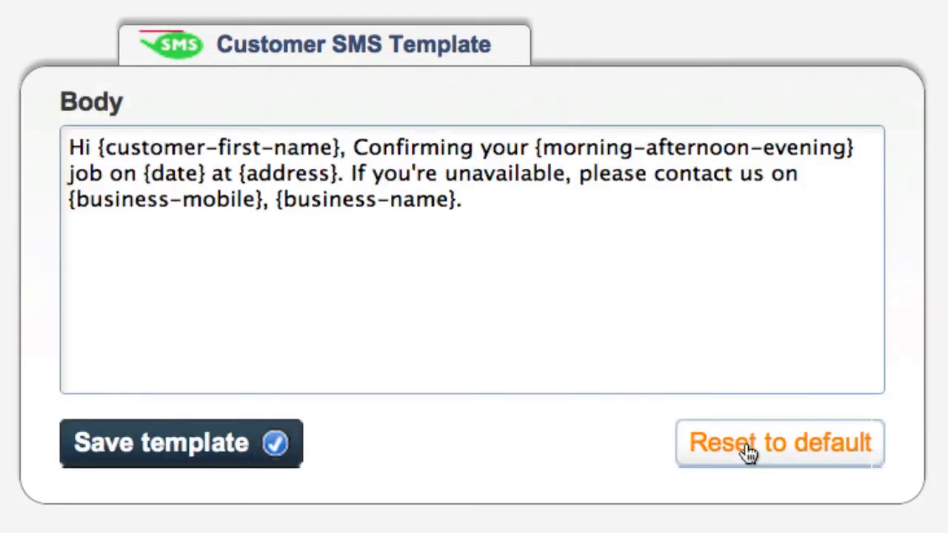